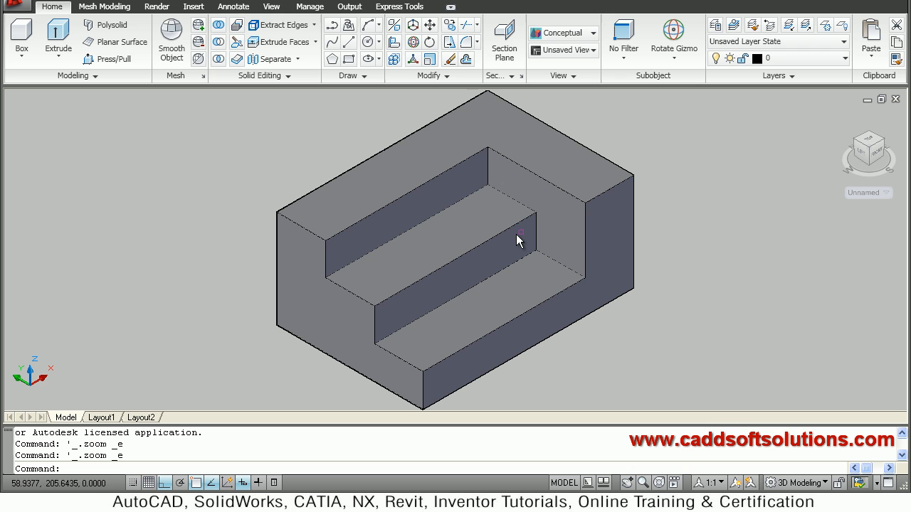
Step: Switch to the Top preset view and open the Section panel's flattening commands
left_click(518, 239)
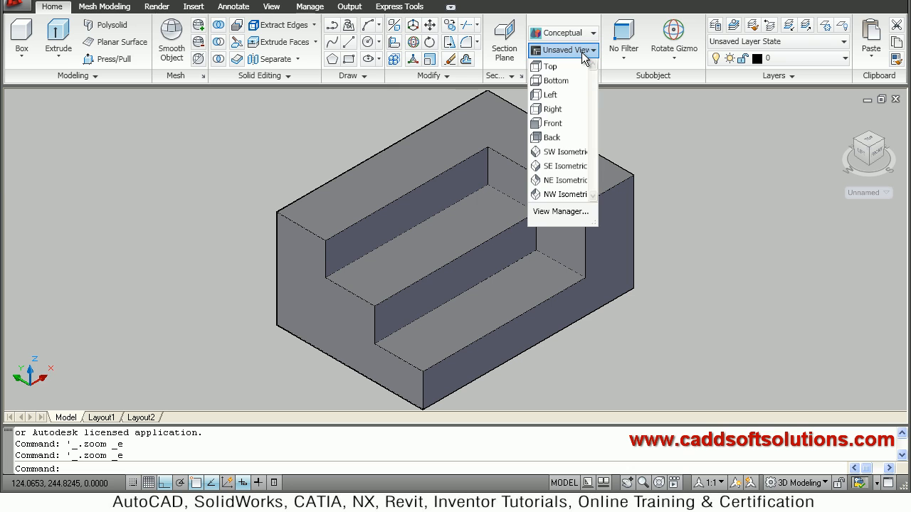
mouse_move(552, 66)
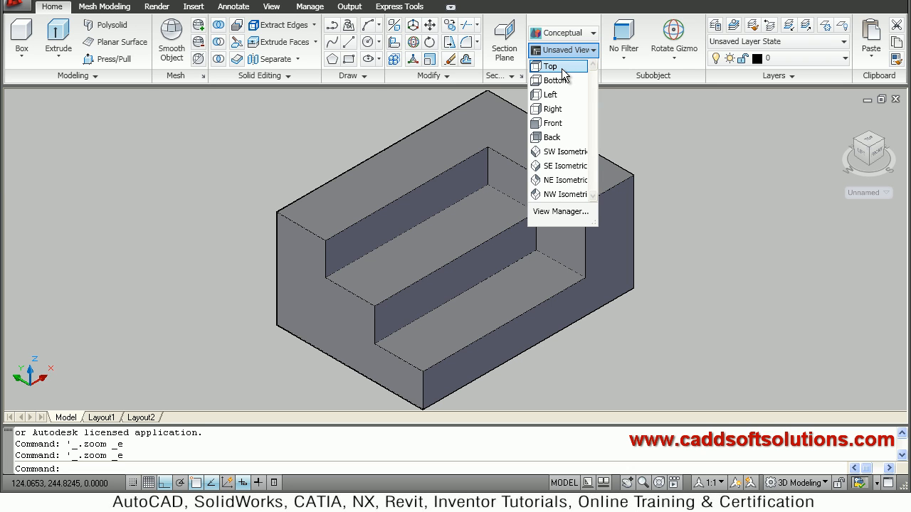
left_click(552, 66)
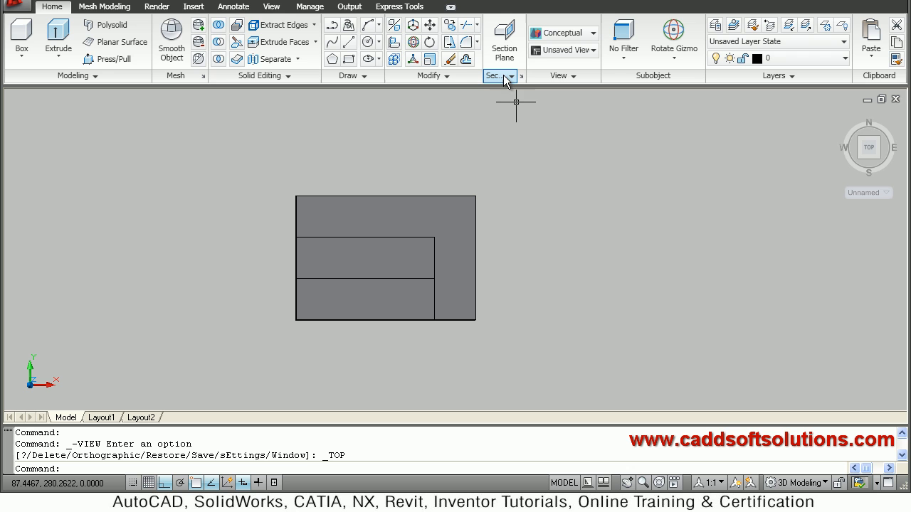
left_click(498, 77)
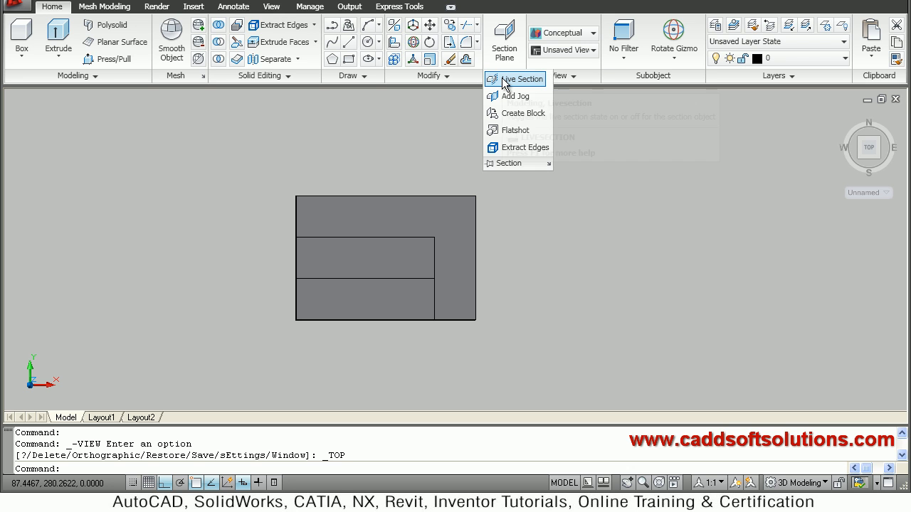
mouse_move(515, 131)
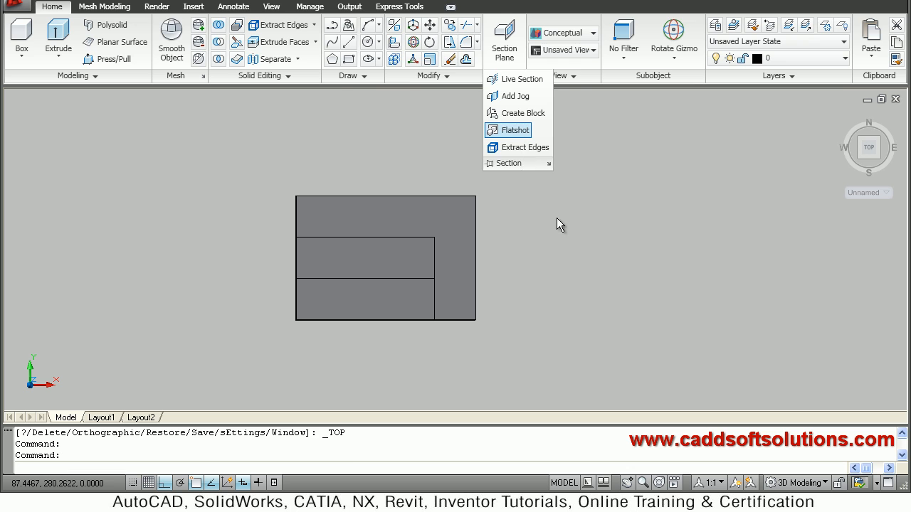
Step: Run Flatshot with Red foreground, Blue obscured lines in HIDDEN linetype, and create the view
left_click(512, 129)
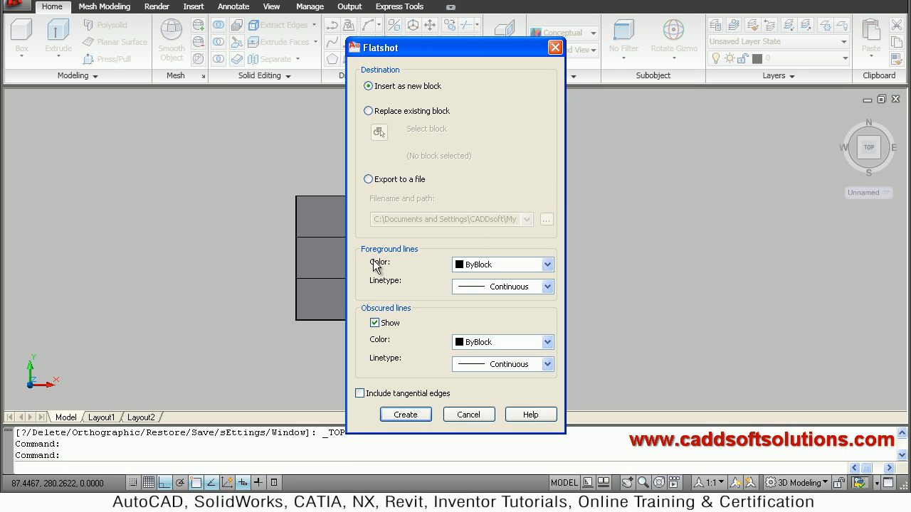
mouse_move(383, 273)
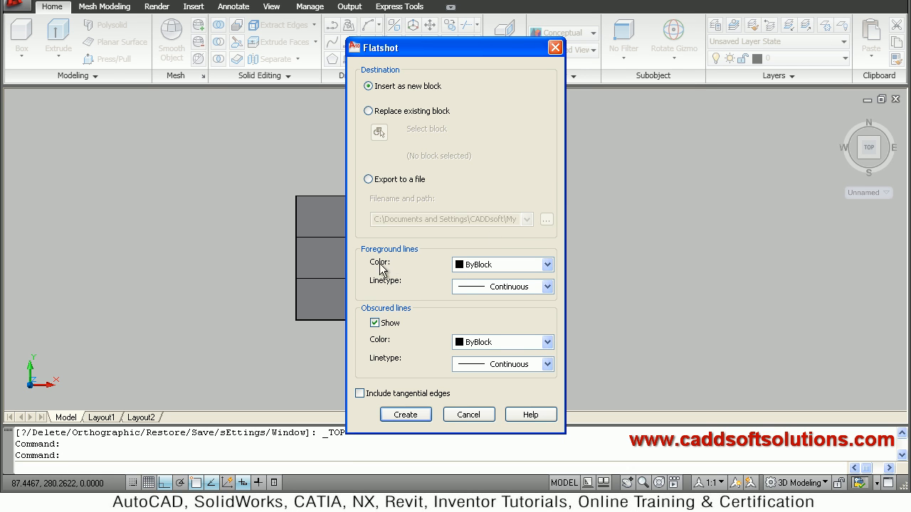
left_click(547, 265)
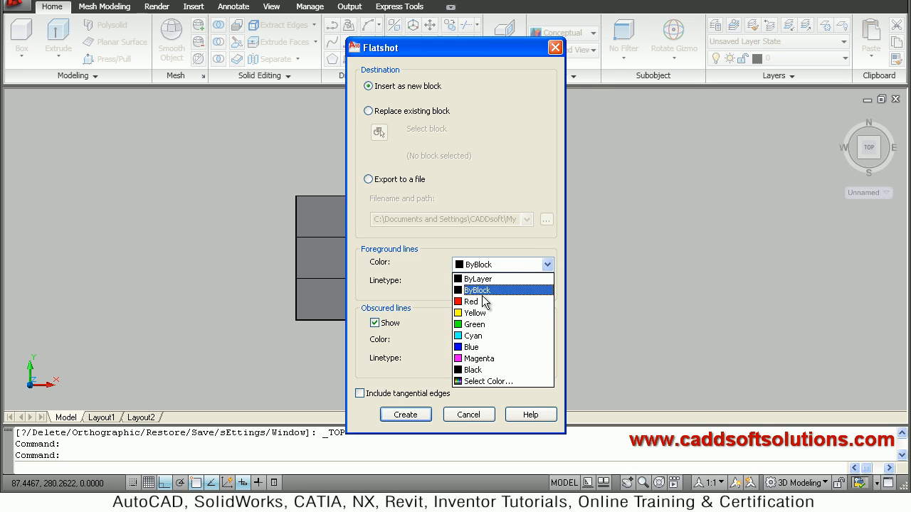
left_click(471, 301)
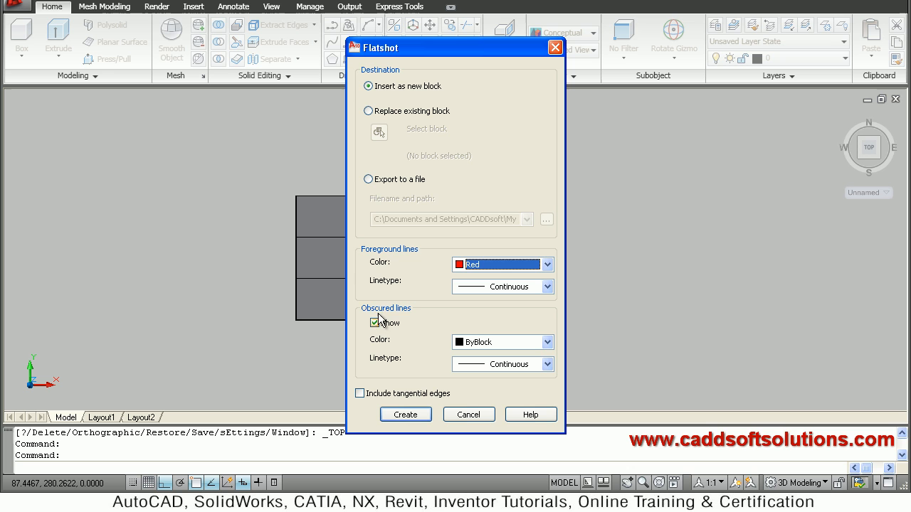
left_click(376, 321)
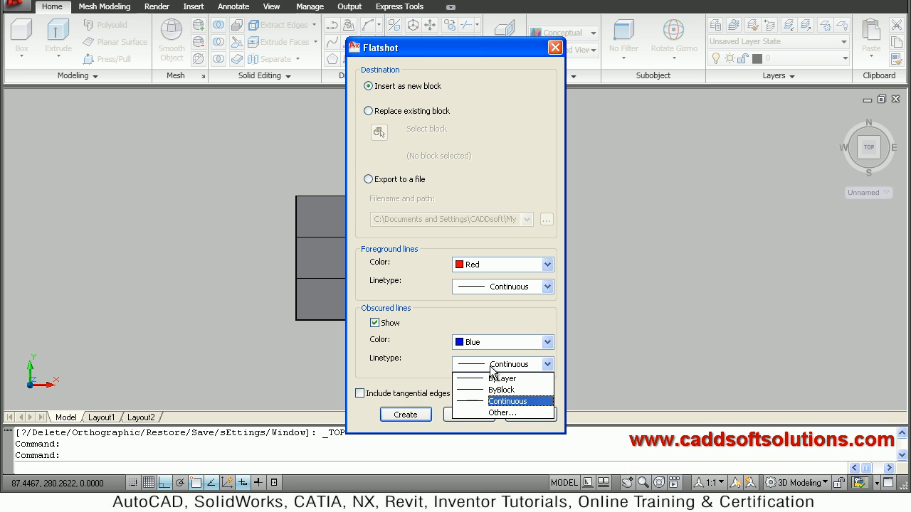
mouse_move(501, 413)
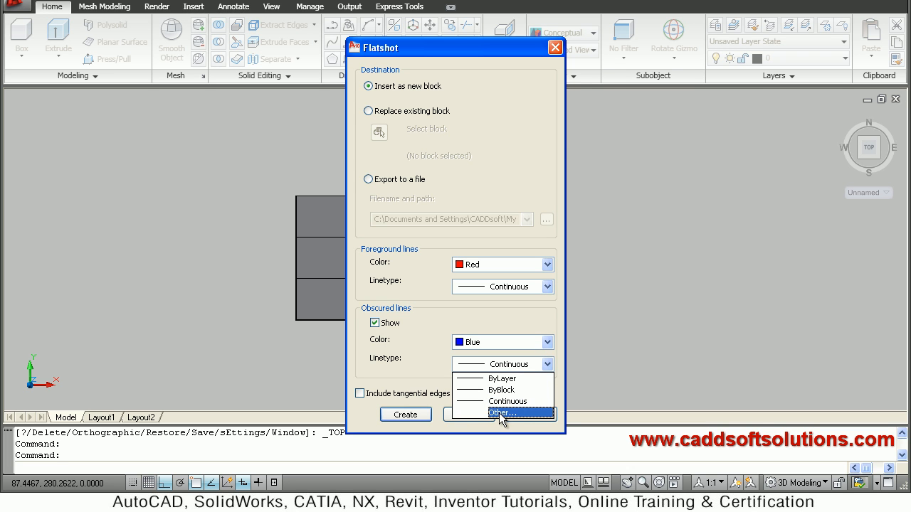
left_click(501, 413)
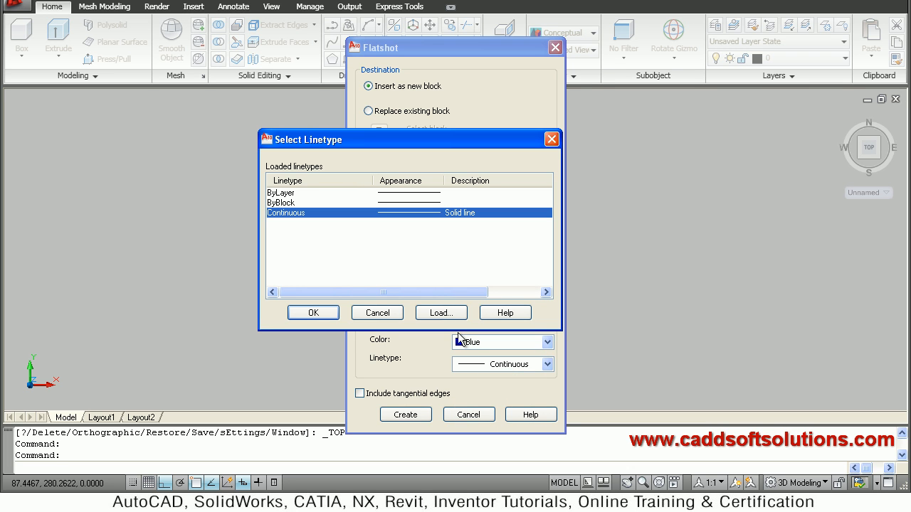
left_click(441, 313)
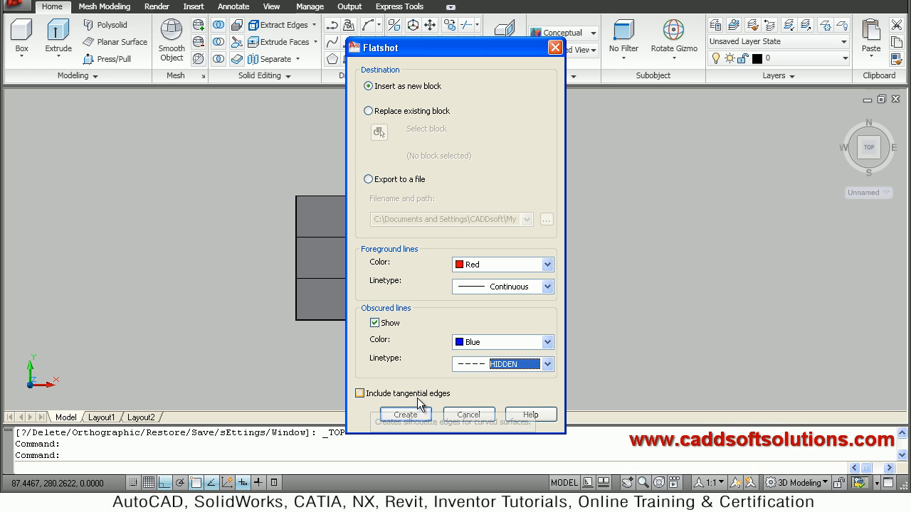
mouse_move(420, 398)
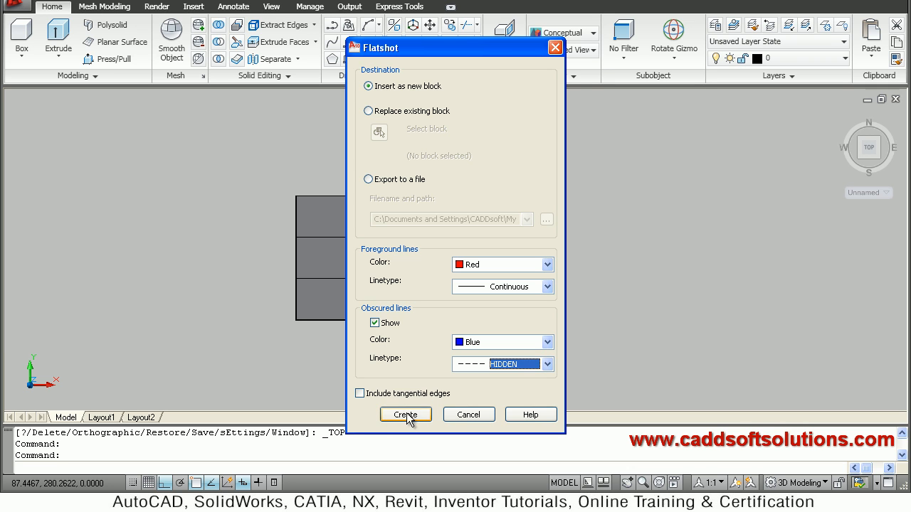
left_click(404, 414)
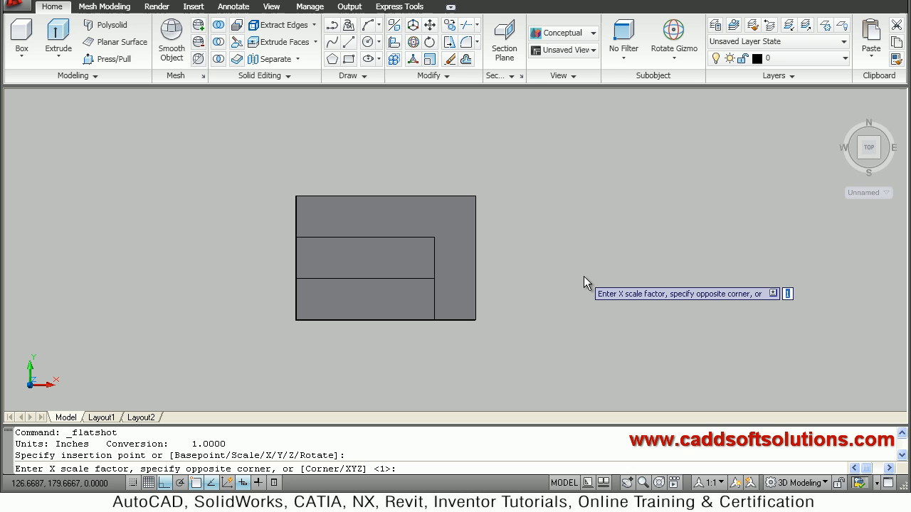
mouse_move(583, 273)
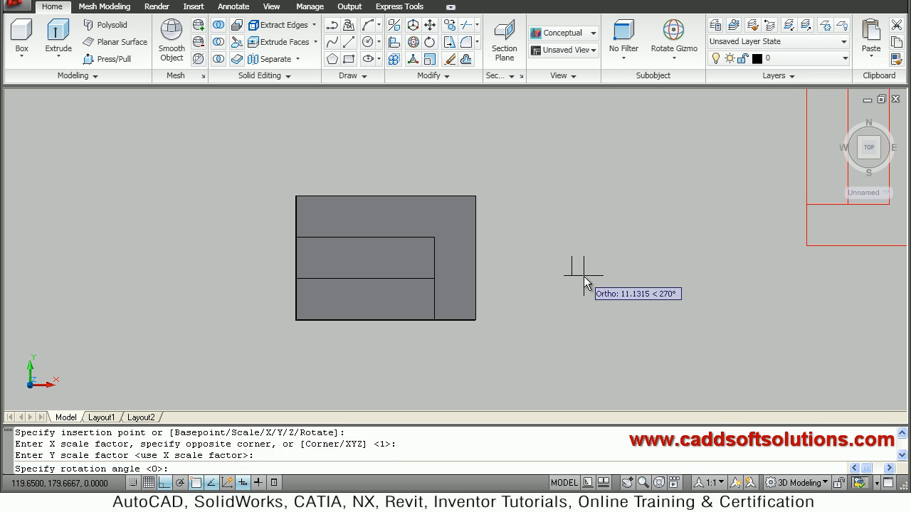
Step: Insert the flattened red top-view outline above the grey solid at default scale and rotation
left_click(584, 276)
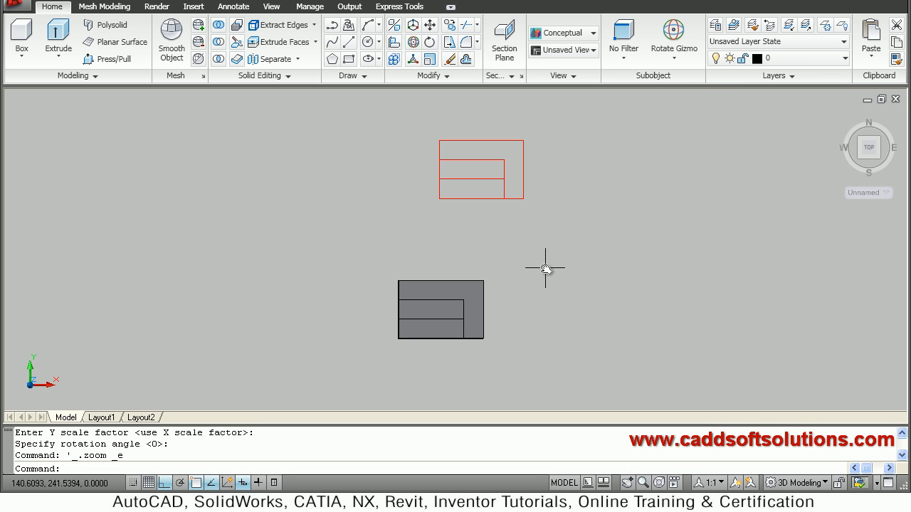
mouse_move(547, 262)
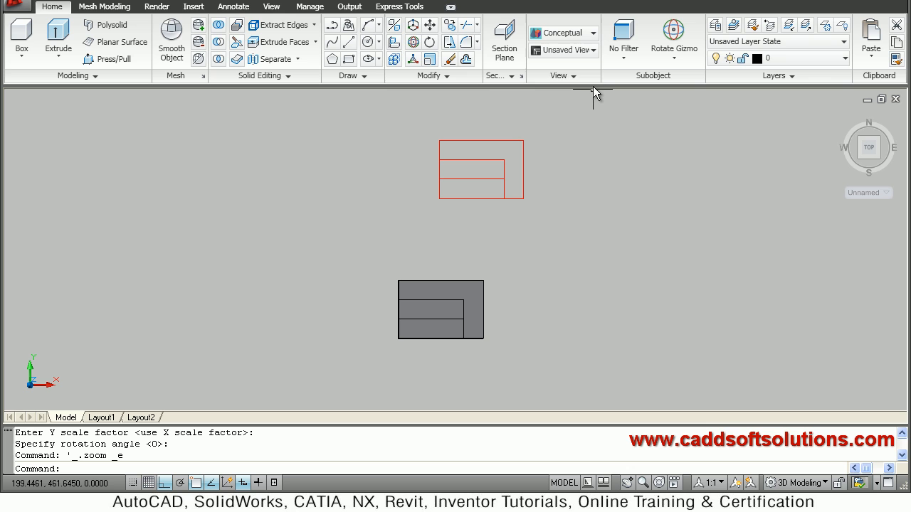
Step: Switch to the Right preset view and create a second Flatshot with the same red/blue settings
left_click(562, 49)
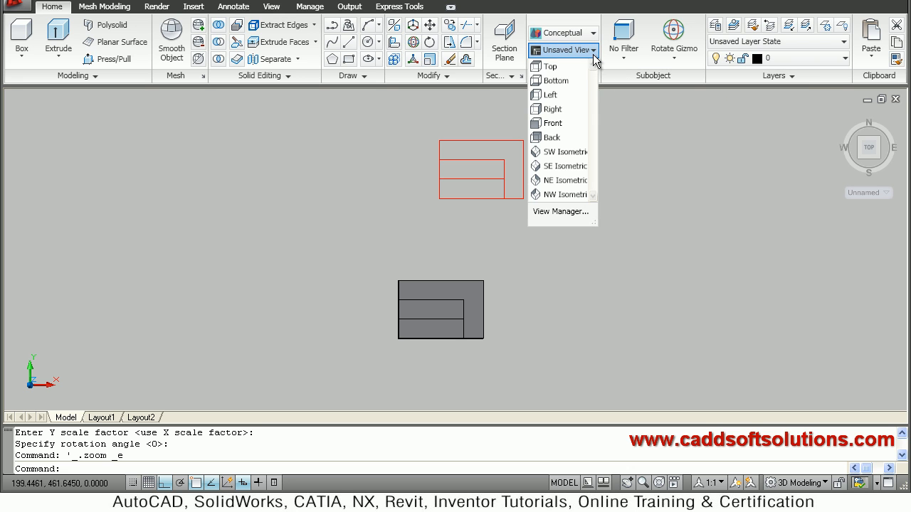
mouse_move(554, 108)
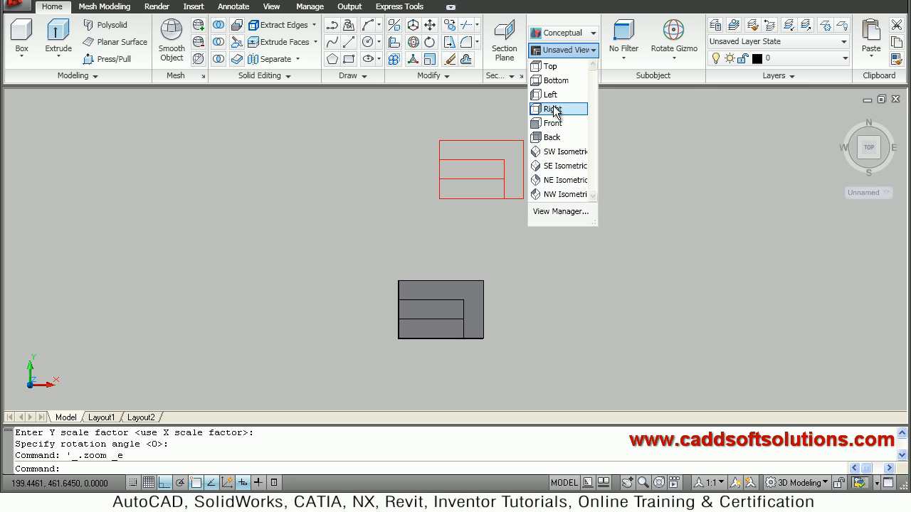
left_click(555, 109)
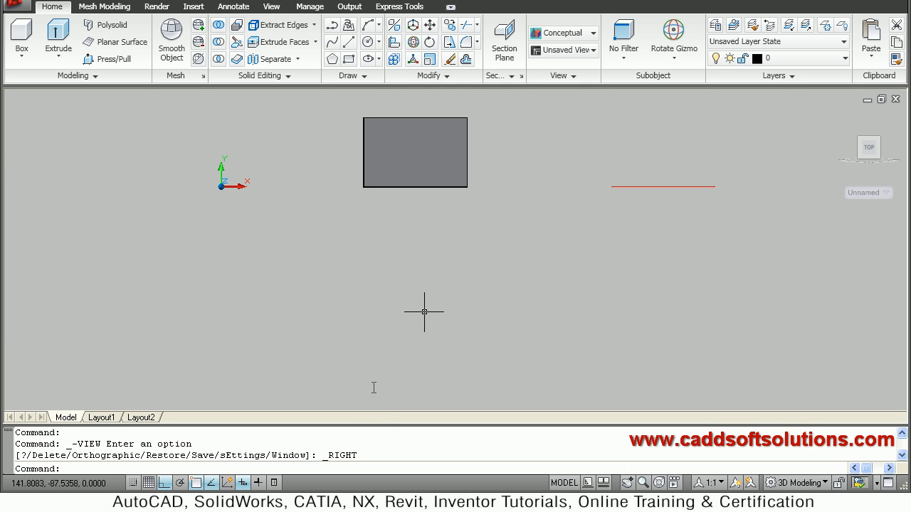
mouse_move(520, 96)
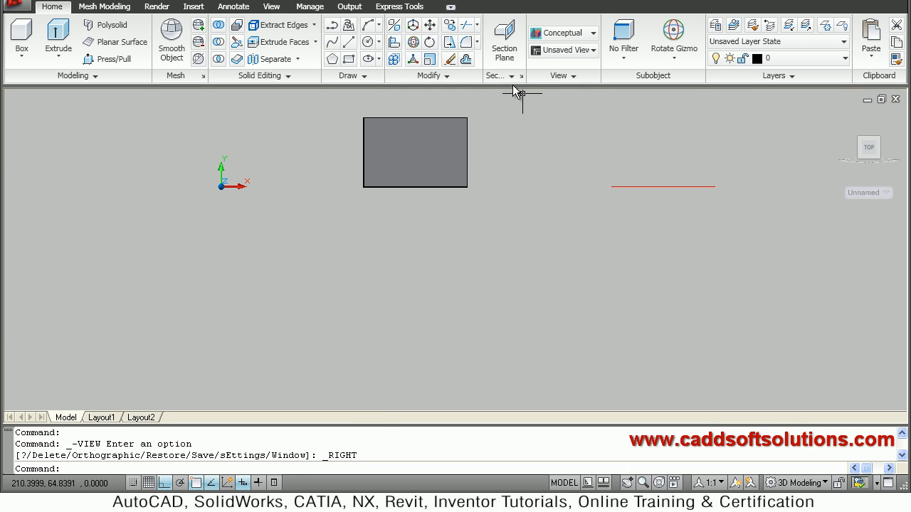
left_click(504, 76)
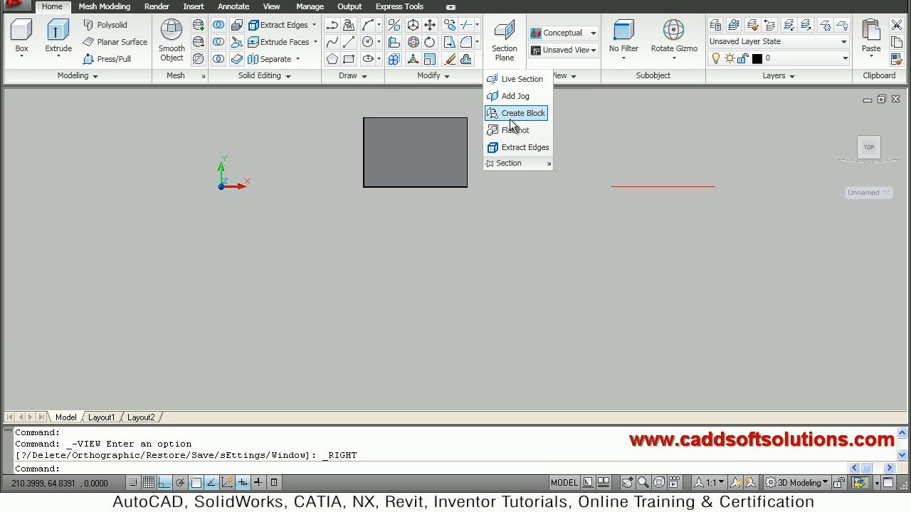
mouse_move(463, 240)
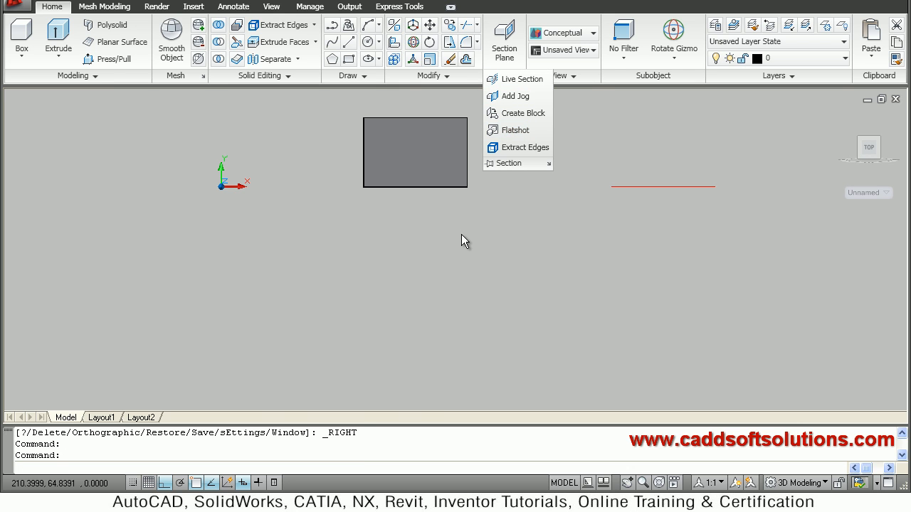
left_click(516, 129)
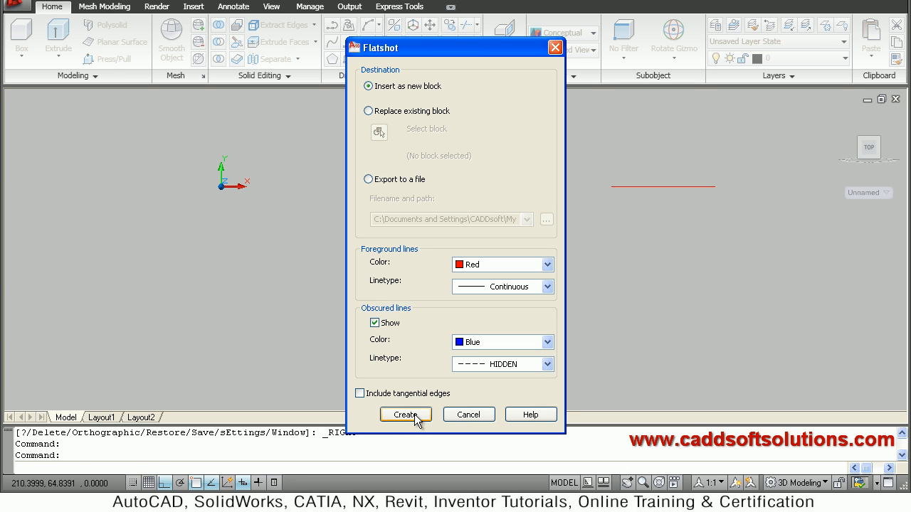
left_click(404, 416)
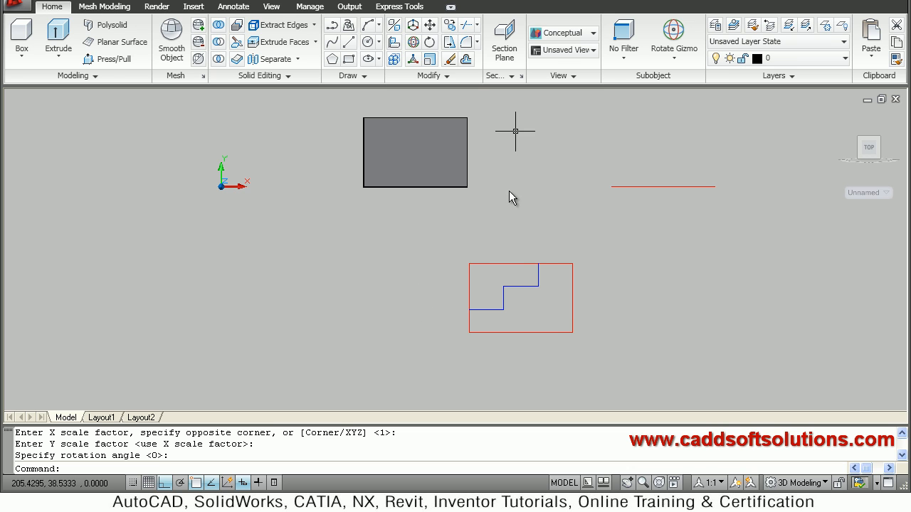
mouse_move(550, 313)
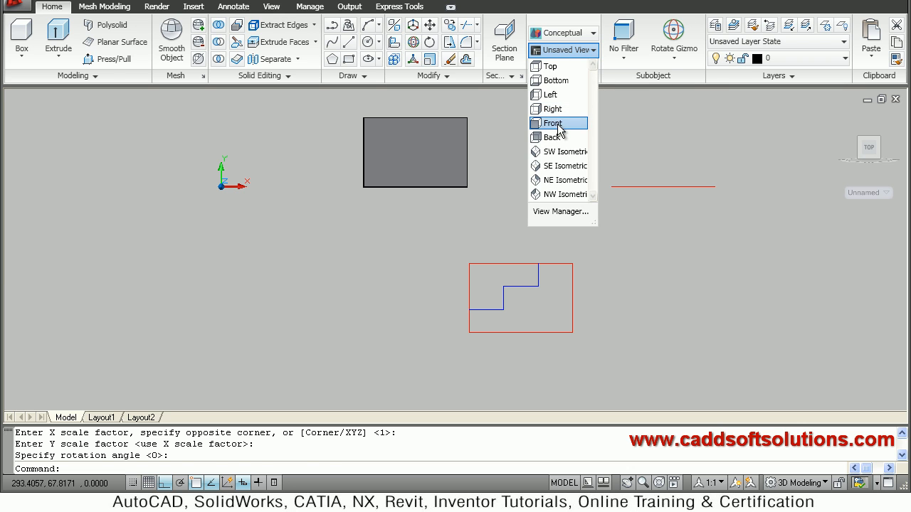
Step: Switch to the Front preset view and place a third Flatshot outline in the drawing
left_click(552, 122)
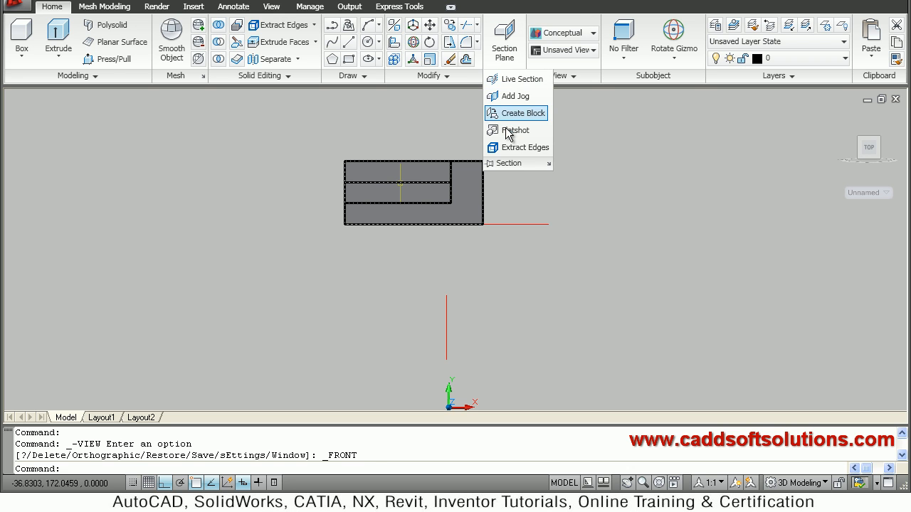
left_click(516, 129)
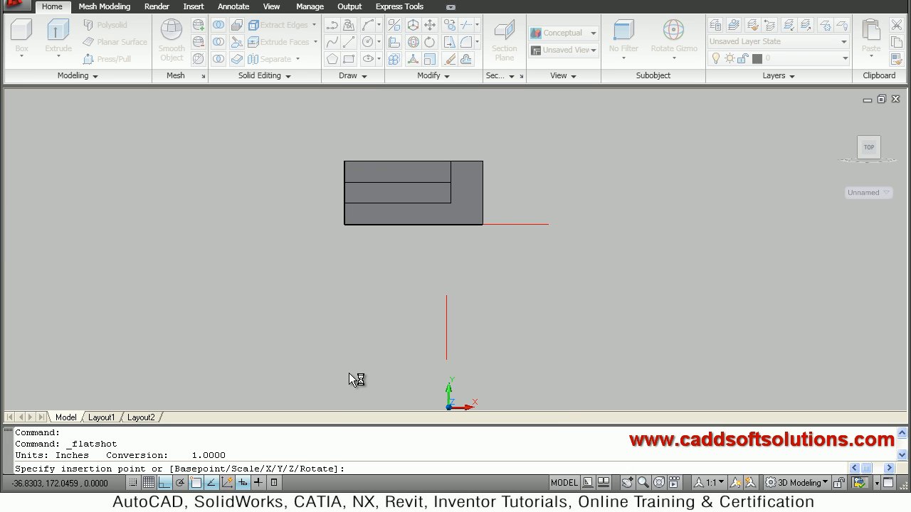
left_click(310, 334)
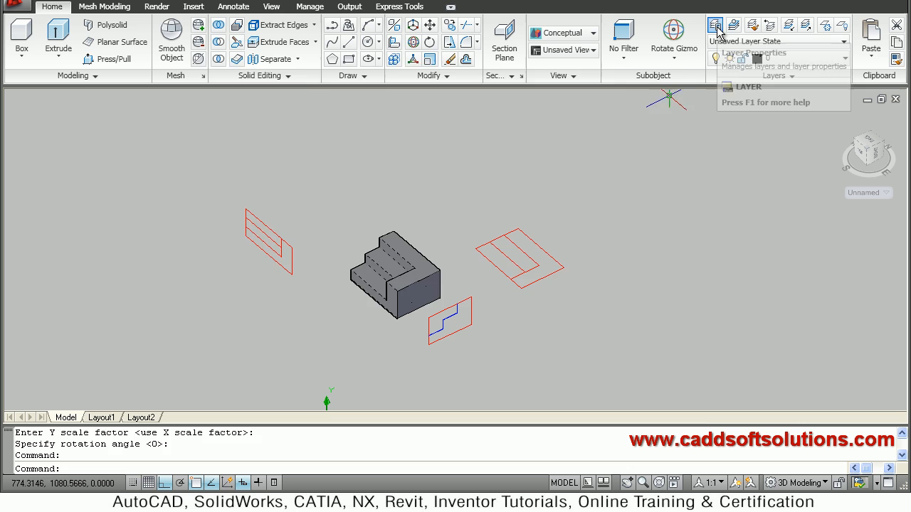
Step: Create Layer1, move the 3D solid onto it and turn that layer off via -LAYER
left_click(715, 26)
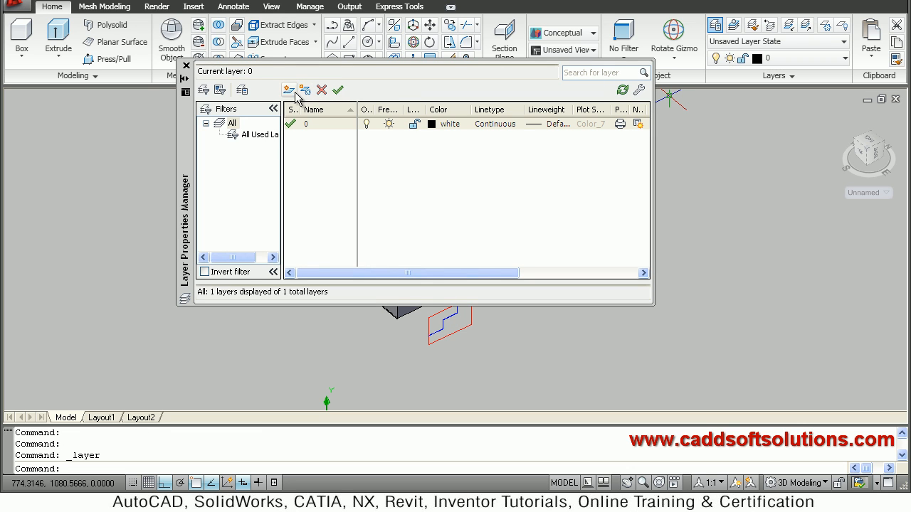
left_click(288, 90)
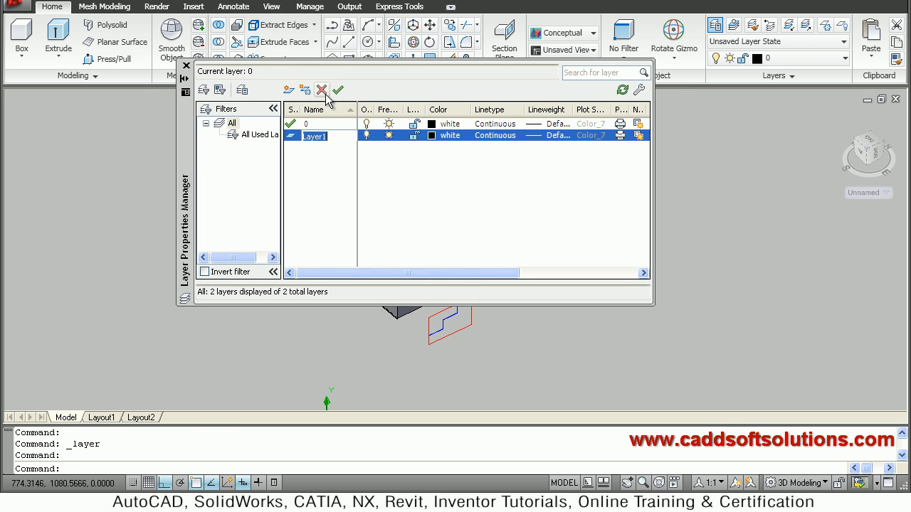
left_click(322, 90)
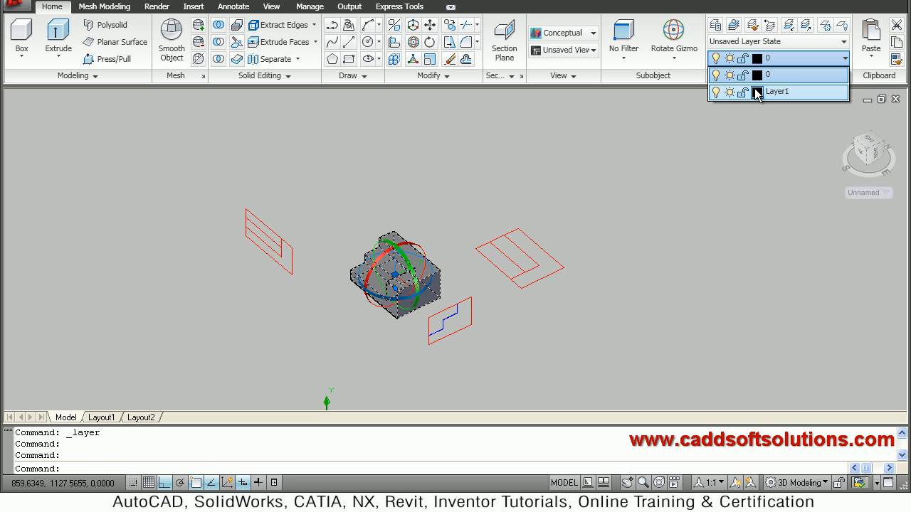
left_click(776, 91)
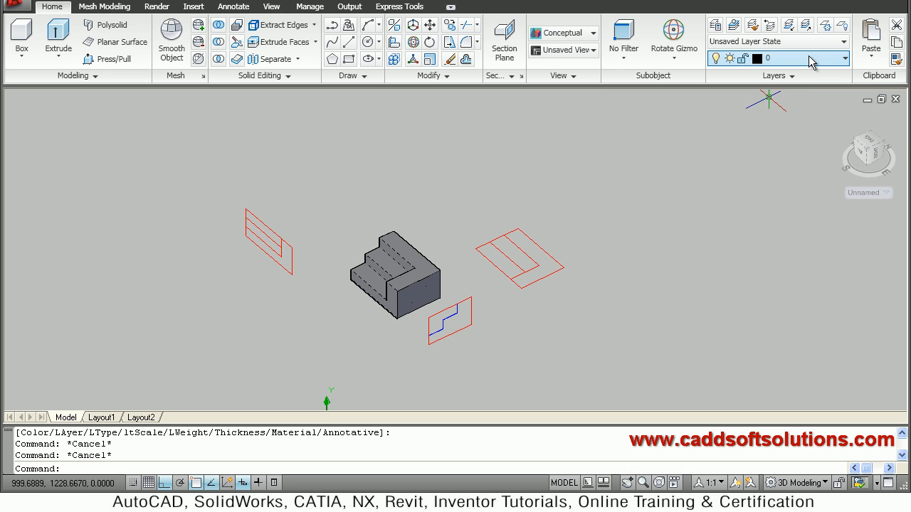
left_click(845, 57)
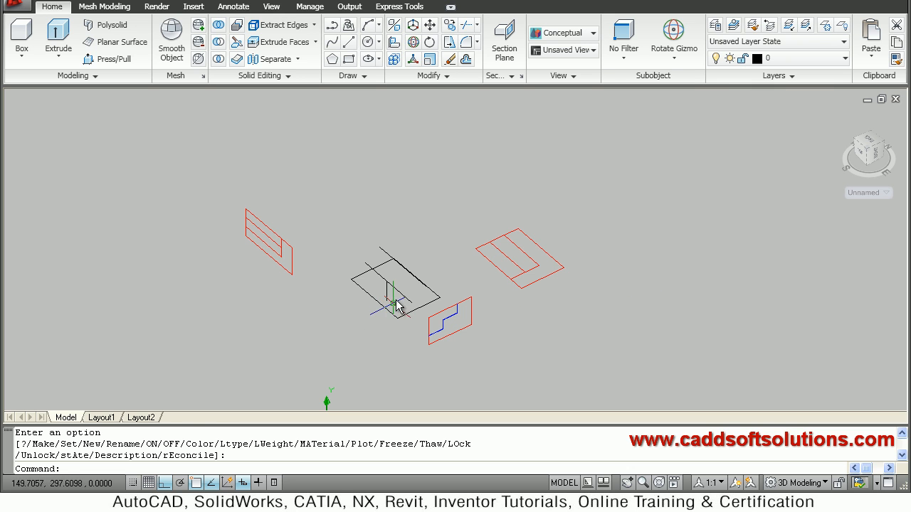
left_click(396, 299)
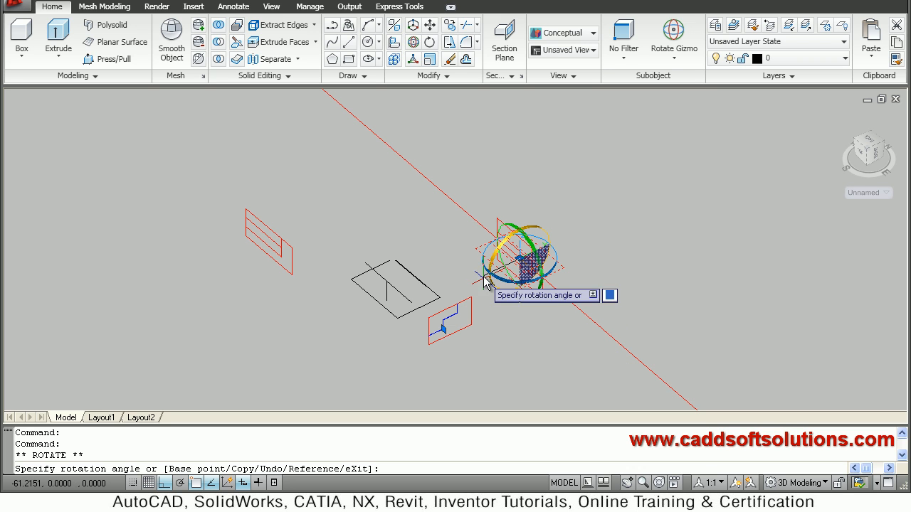
mouse_move(513, 192)
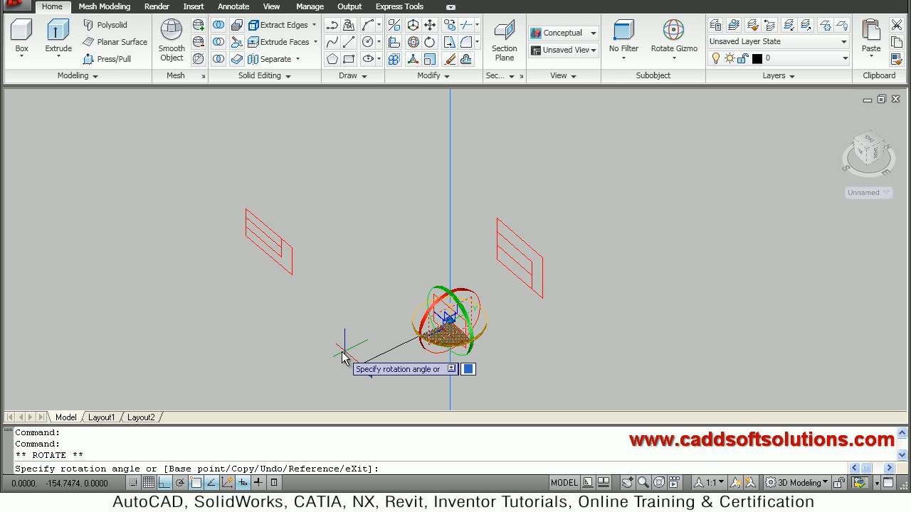
mouse_move(345, 359)
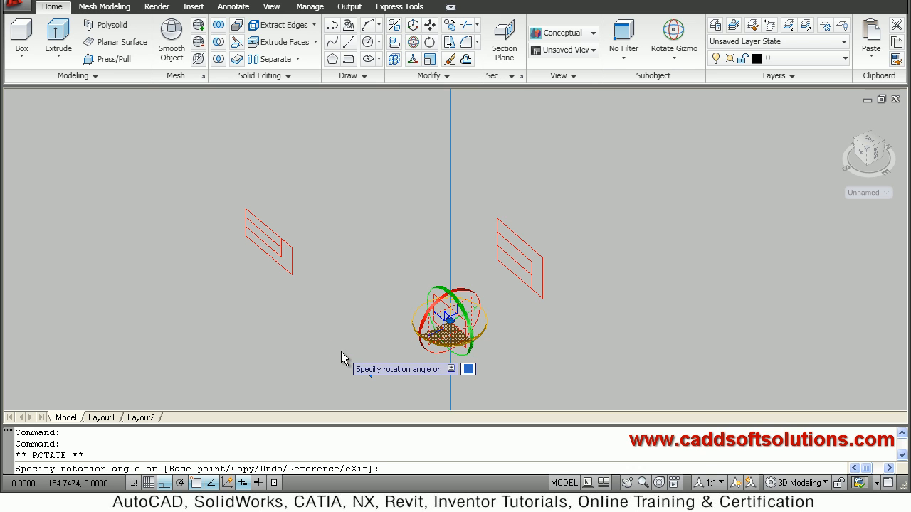
Step: Finish the 3D Rotate gizmo operations laying the flattened views into one plane
key("Escape")
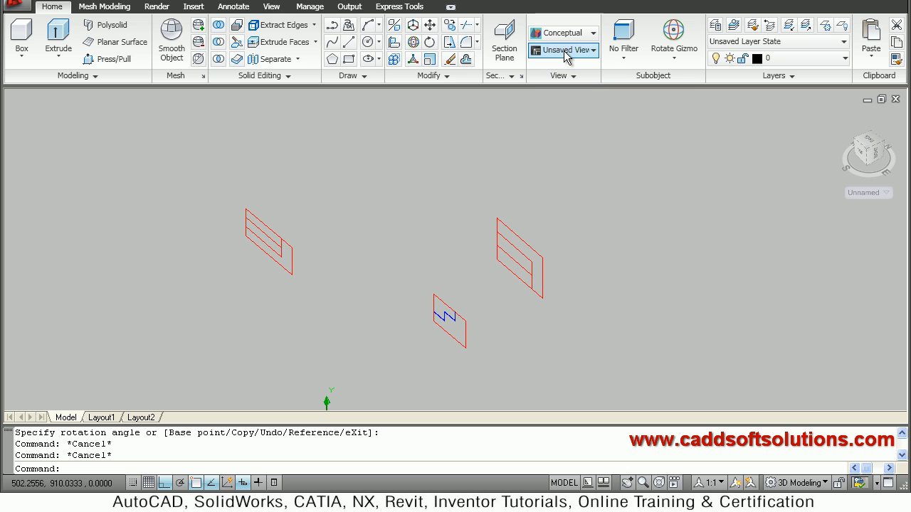
Step: From the Front view, move the middle and stepped side outlines into a top/front/side layout
left_click(562, 50)
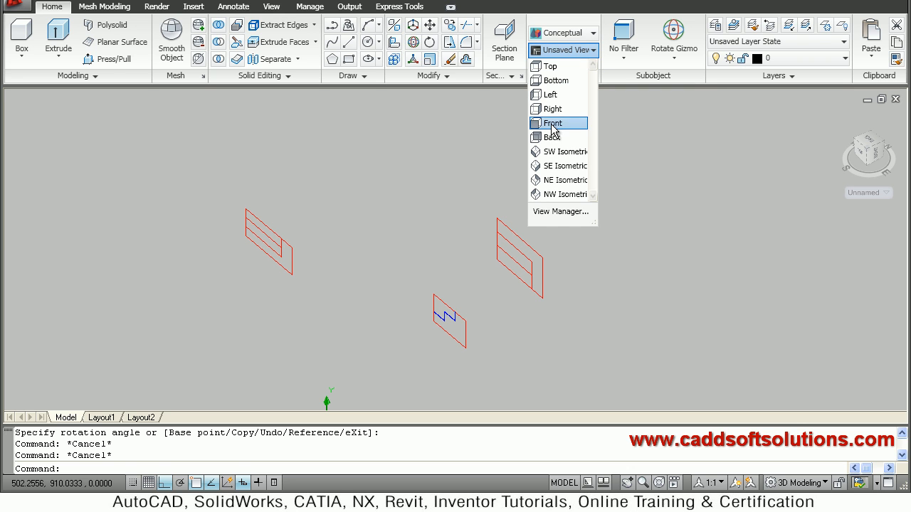
left_click(552, 123)
type("m")
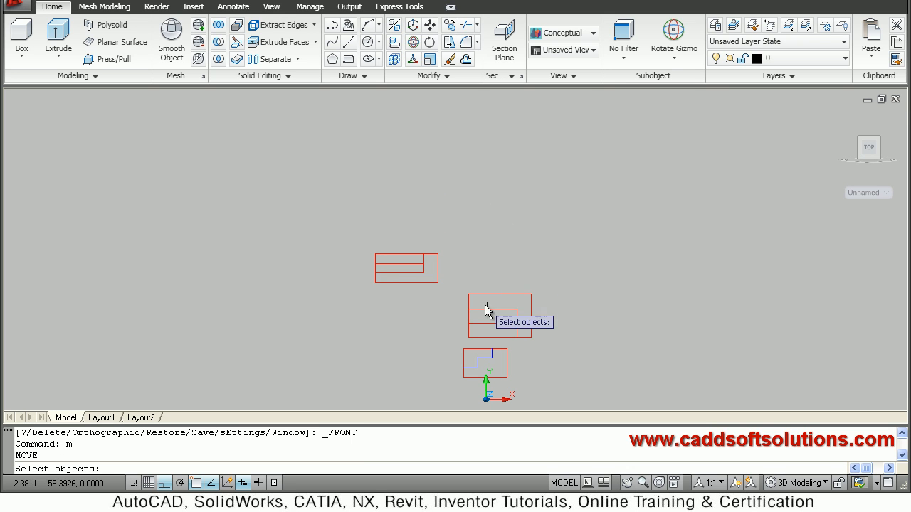
left_click(498, 316)
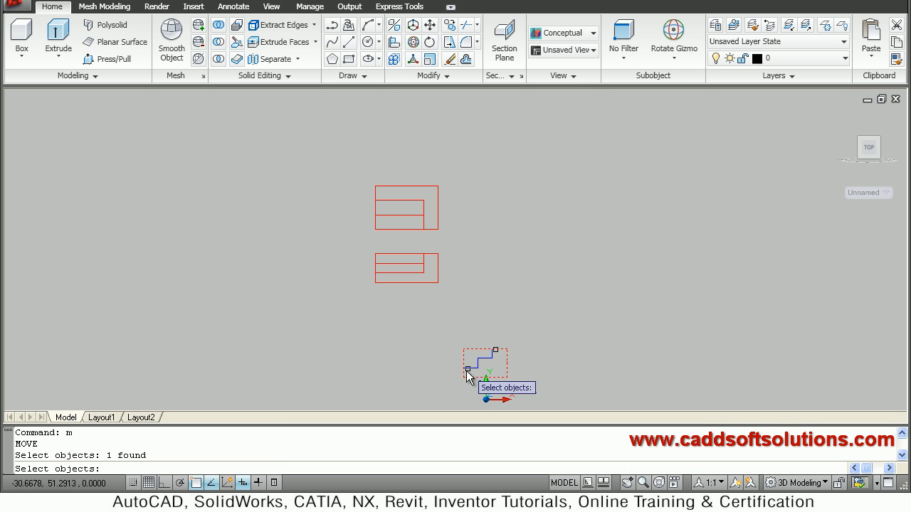
left_click(484, 370)
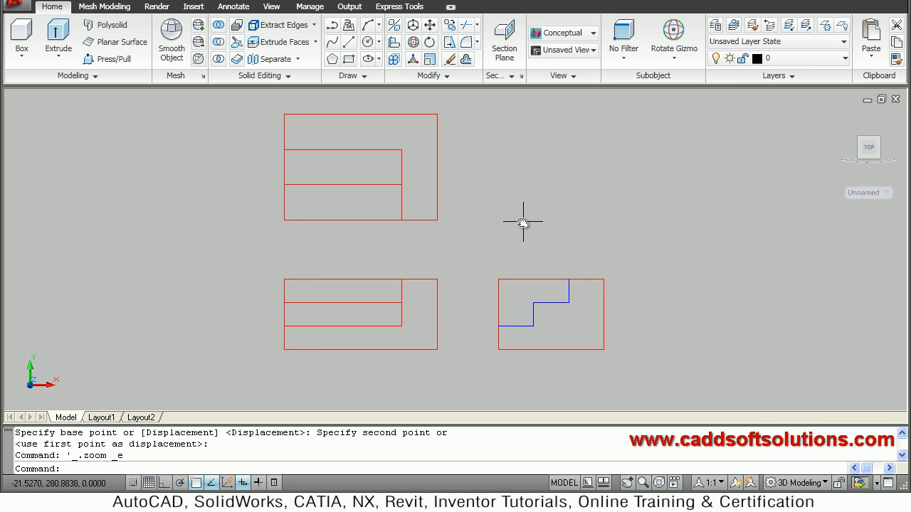
Step: Set LTSCALE to 20 so the side view's hidden edges show as dashes
type("lts")
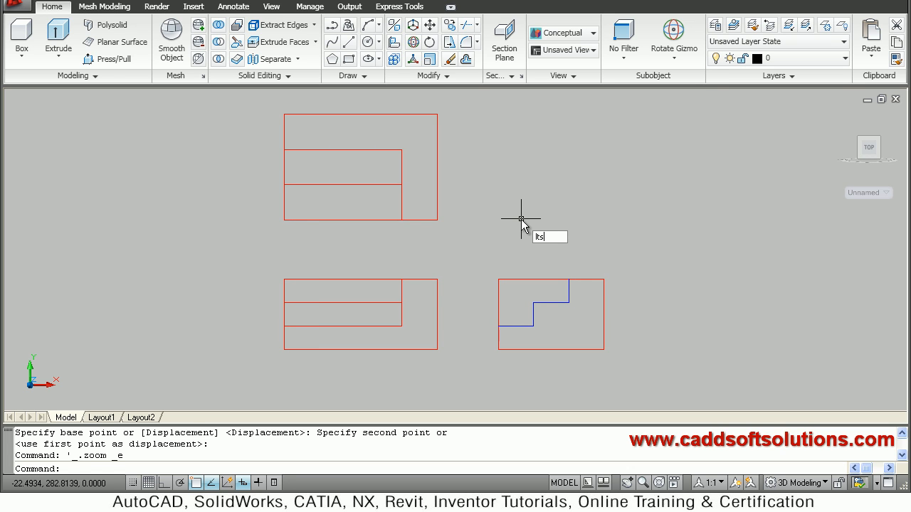
type("20")
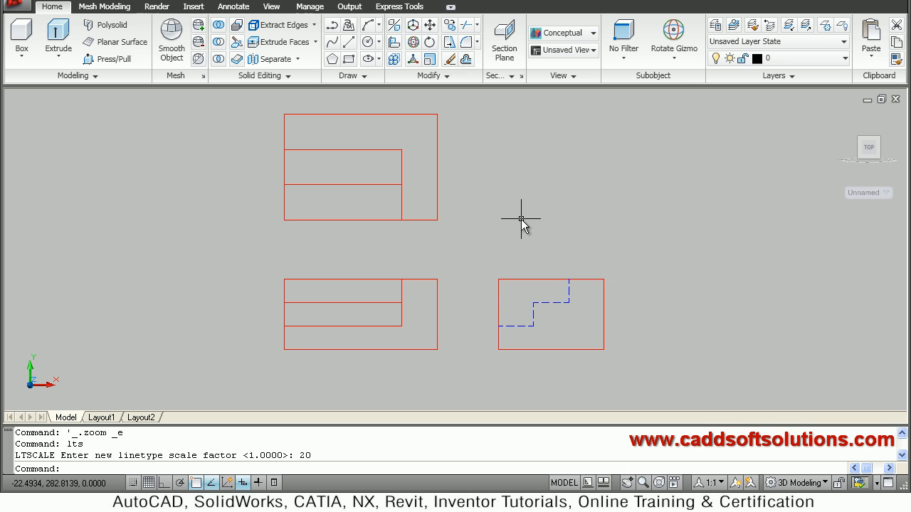
mouse_move(720, 128)
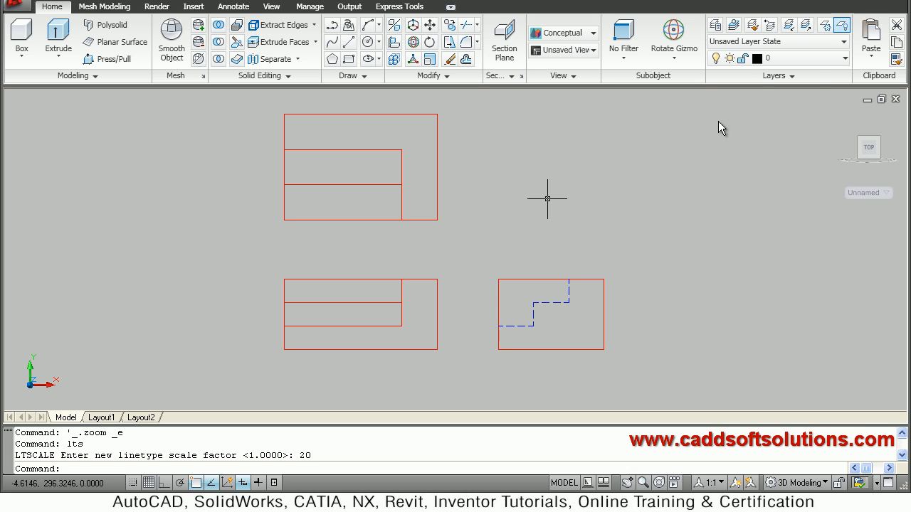